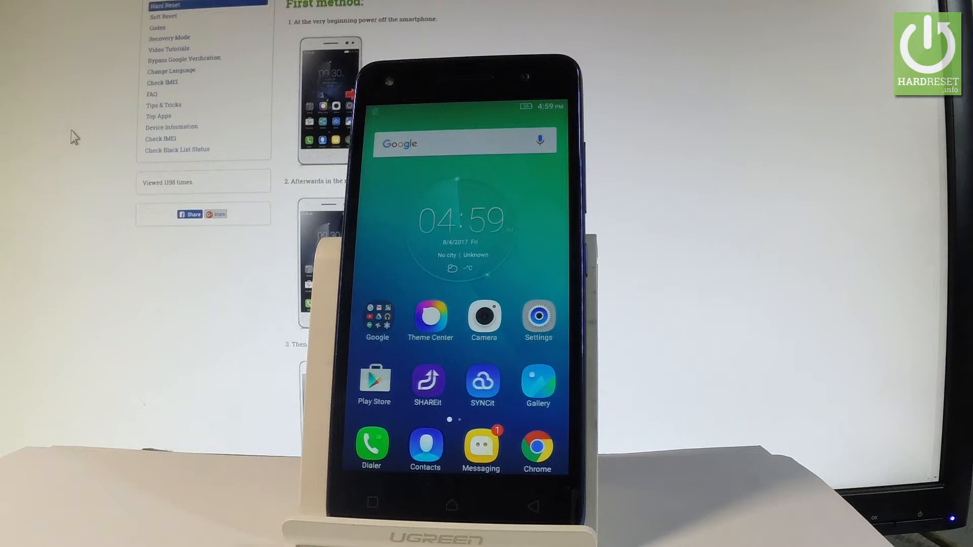
Dial the secret code *#*#7777 to bring up the Attention erase-data dialog
left_click(371, 447)
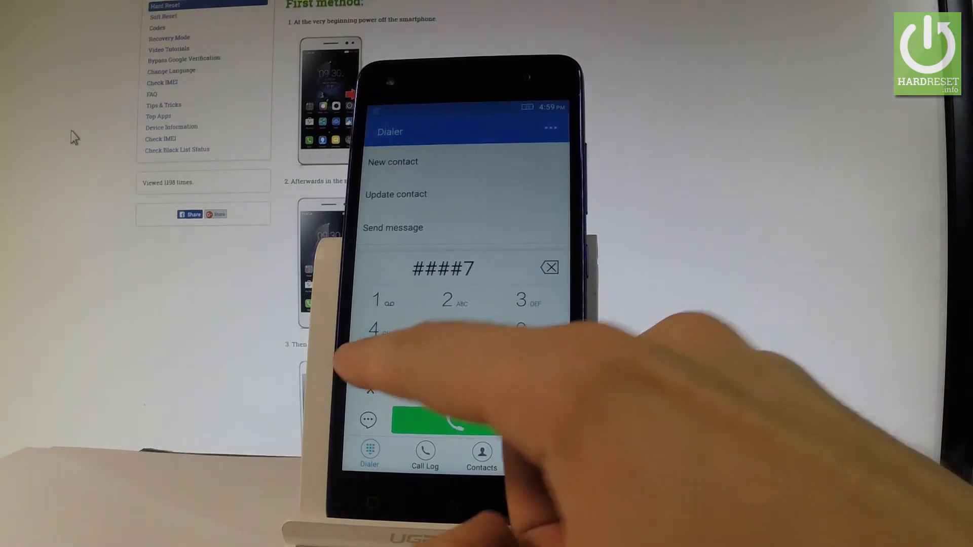
left_click(374, 359)
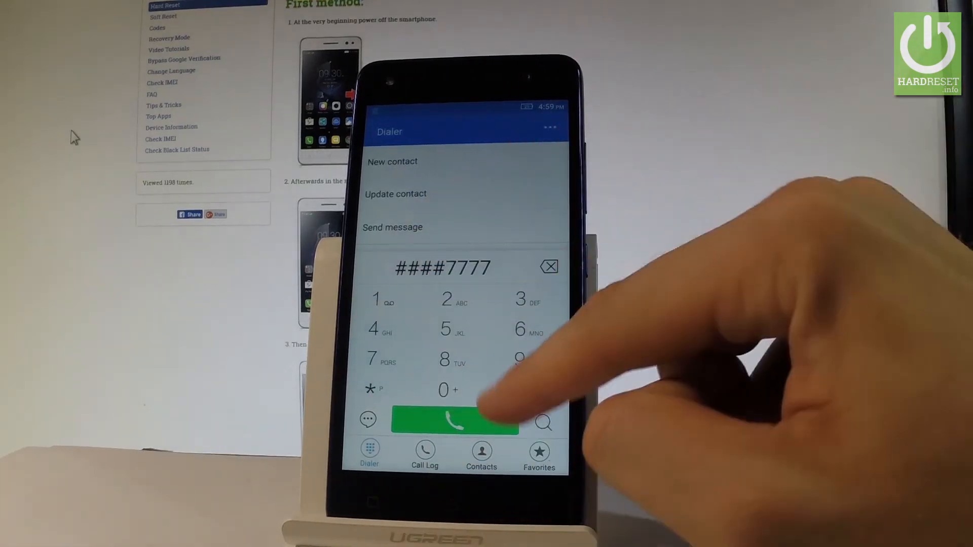
left_click(454, 420)
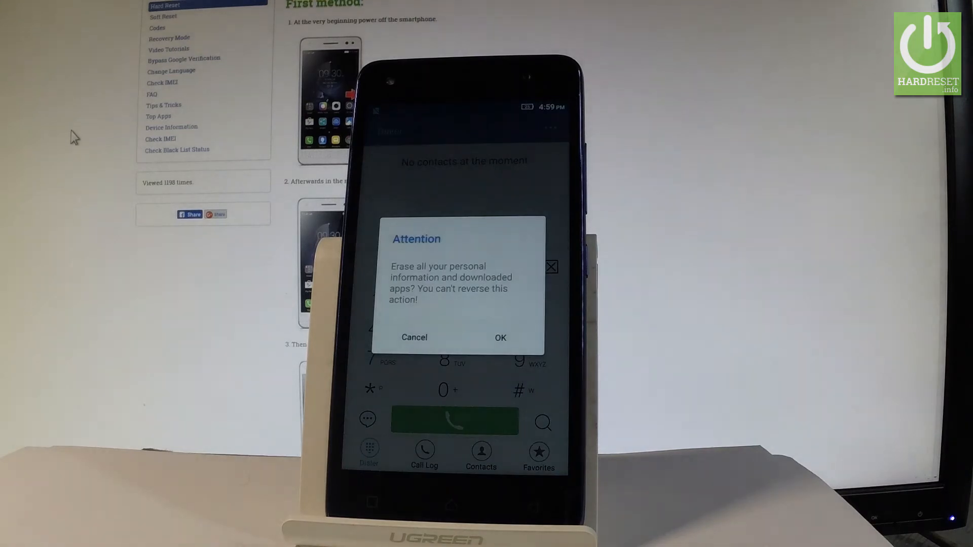